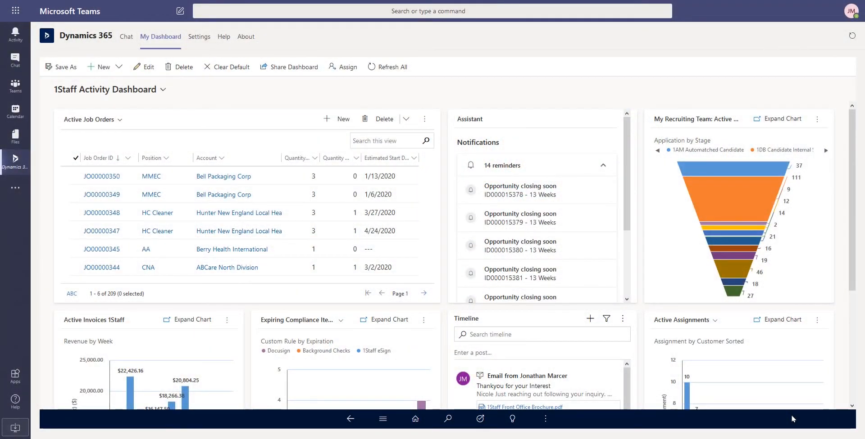
- In the Dynamics 365 bot chat, show the contacts on the Bell Packaging Corp account card
{"action": "left_click", "coordinate": [126, 36]}
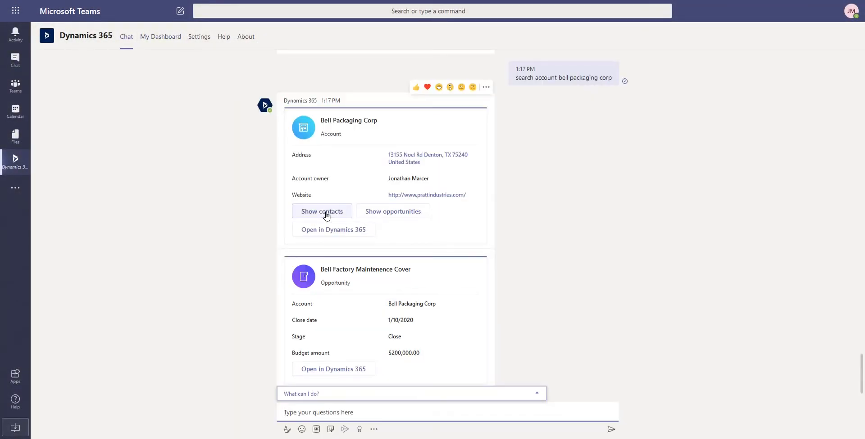
{"action": "left_click", "coordinate": [321, 211]}
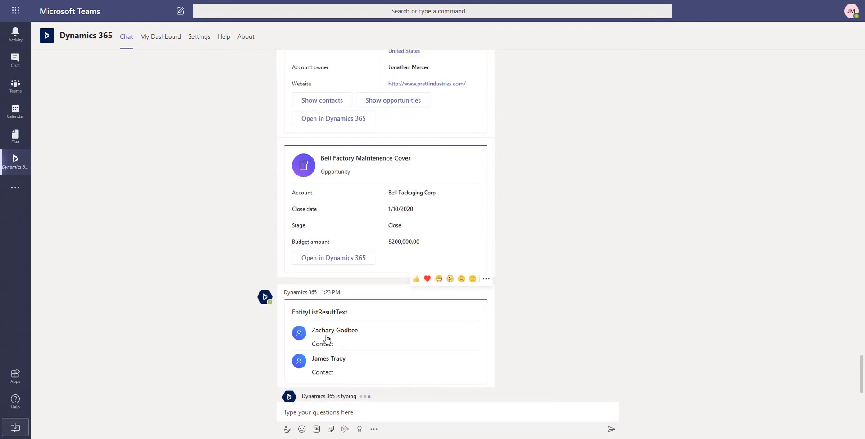
{"action": "left_click", "coordinate": [335, 337]}
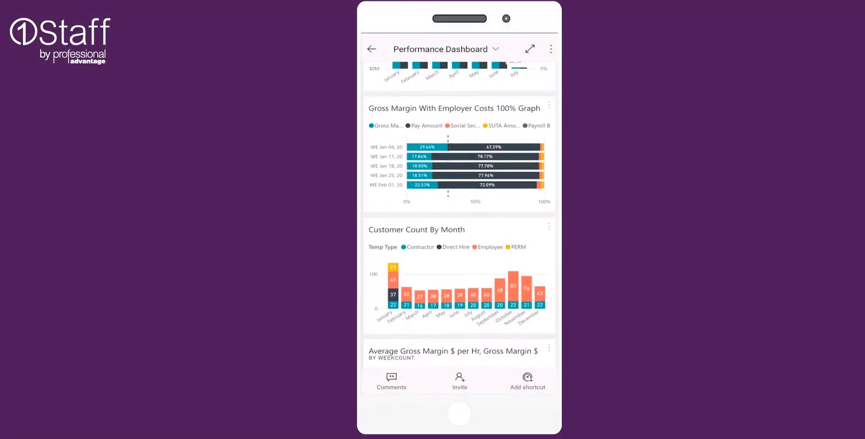
- Scroll past Hours Billed and predicted gross margin to the per-office gross margin pie chart
{"action": "scroll", "scroll_direction": "down", "scroll_amount": 3}
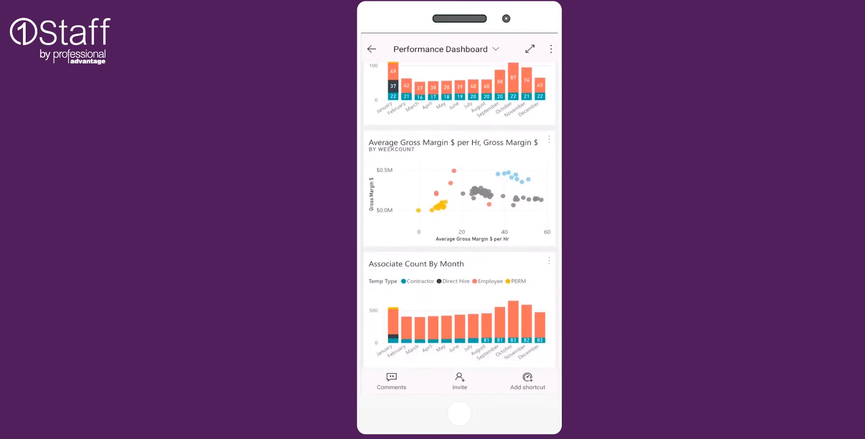
{"action": "scroll", "scroll_direction": "down", "scroll_amount": 3}
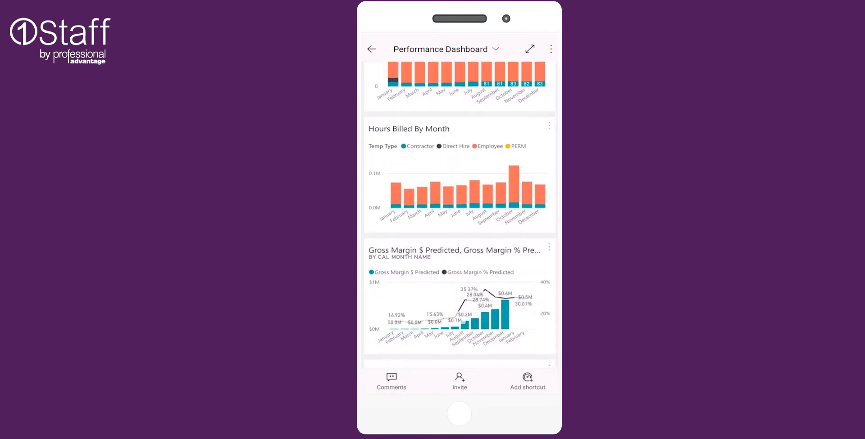
{"action": "scroll", "scroll_direction": "down", "scroll_amount": 3}
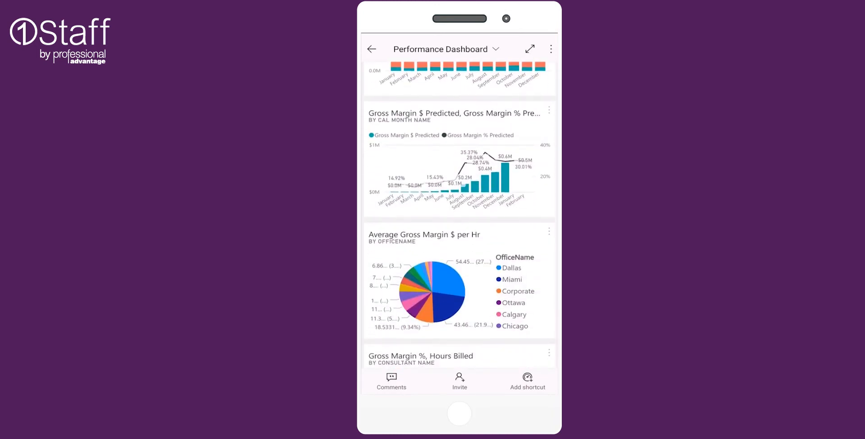
{"action": "scroll", "scroll_direction": "down", "scroll_amount": 3}
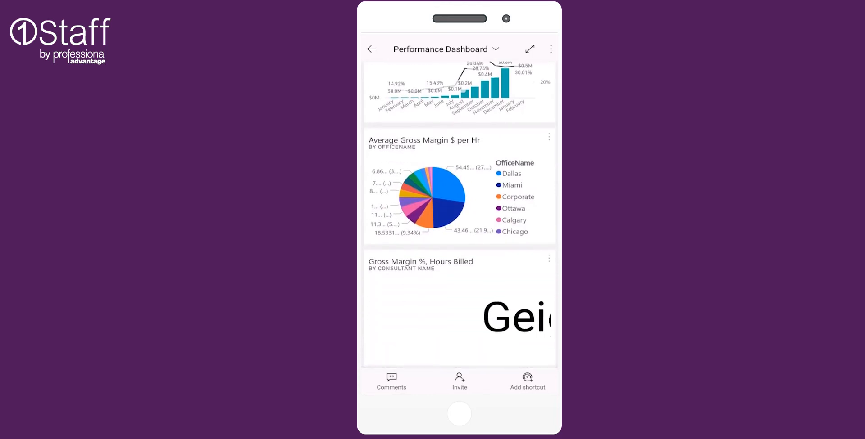